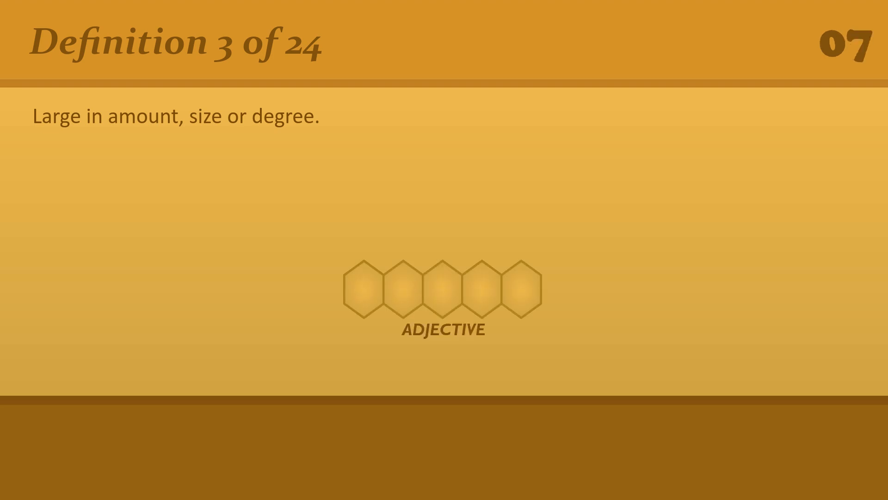
text(g)
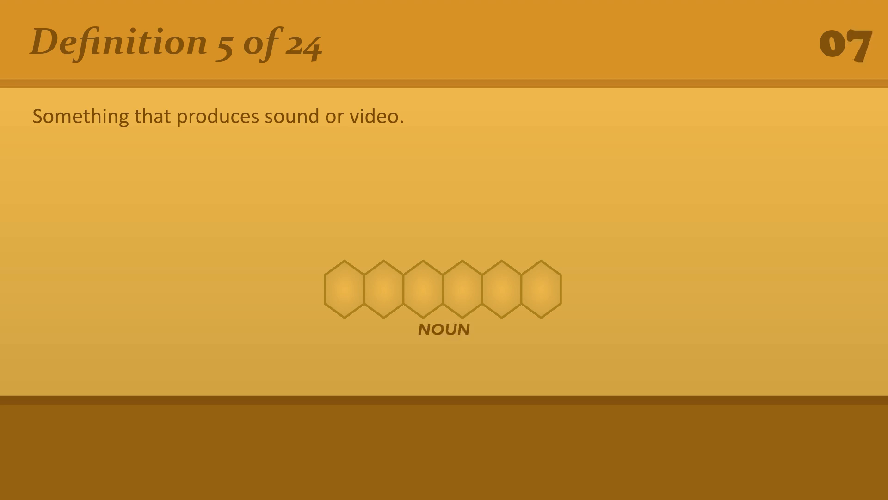
text(p)
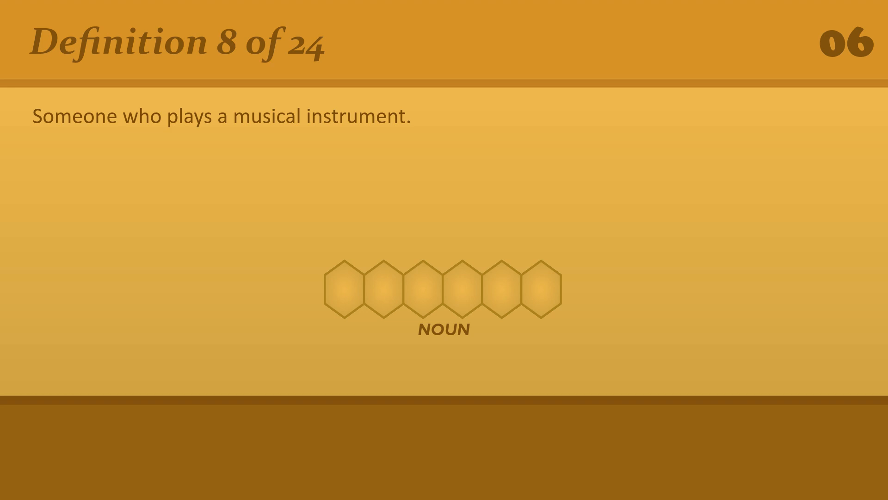
text(p)
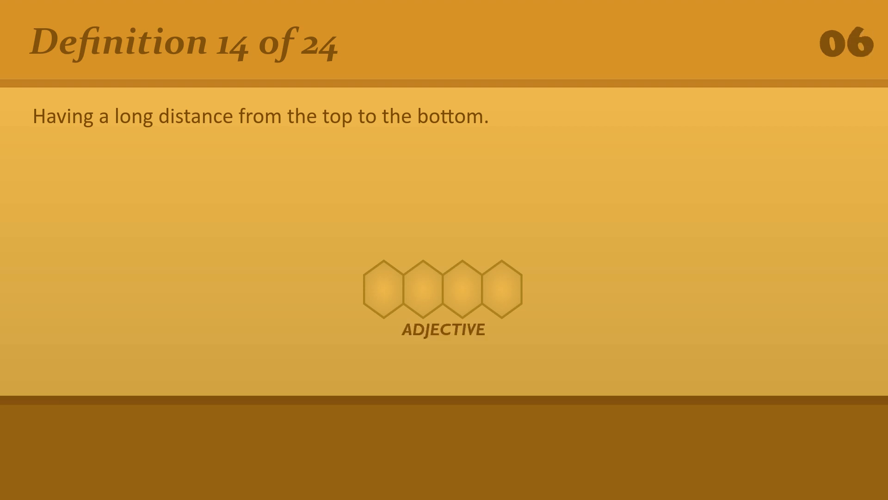
text(d)
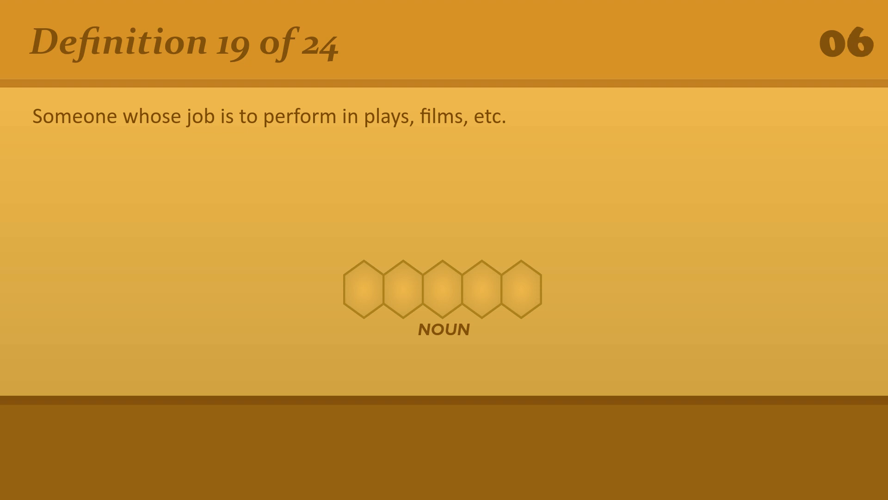
text(a)
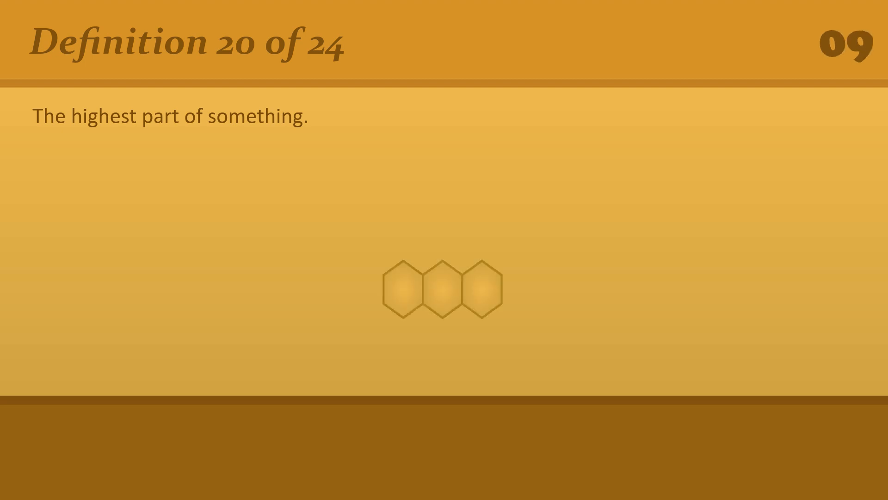
text(t)
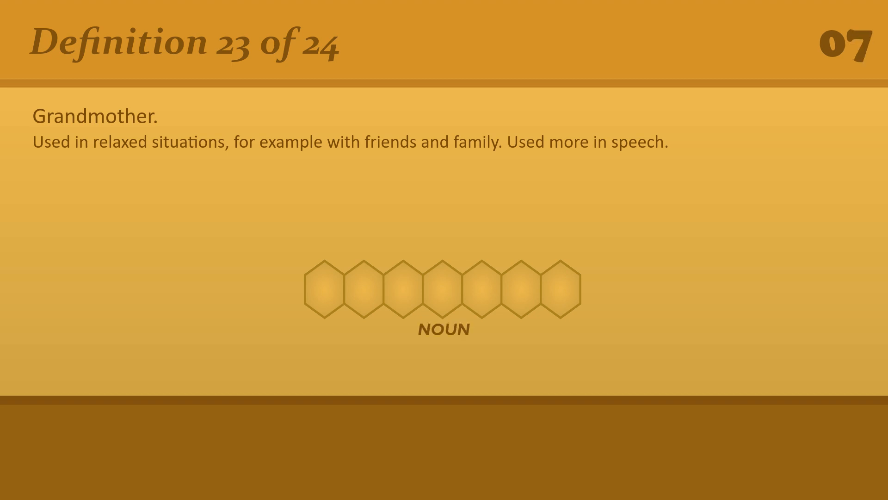
text(g)
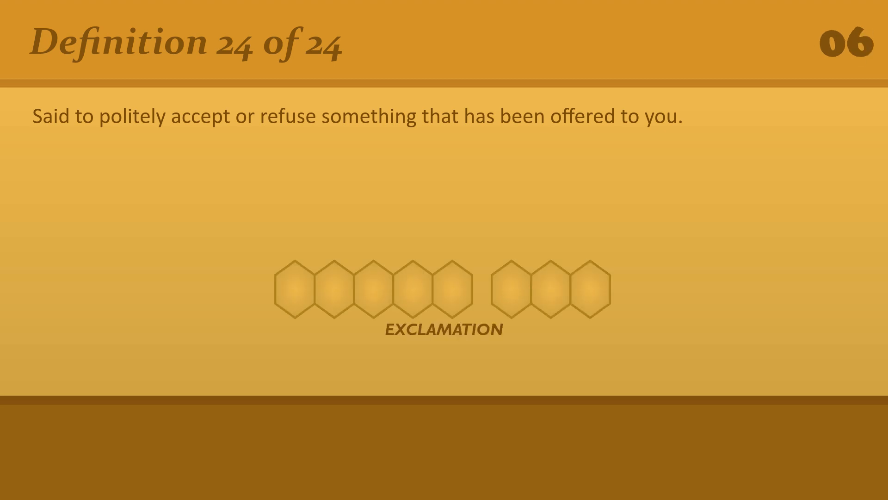
text(t)
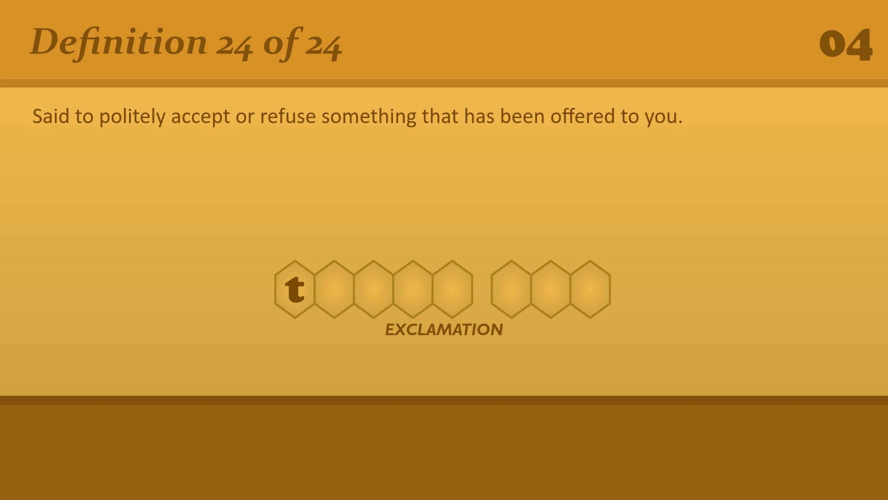